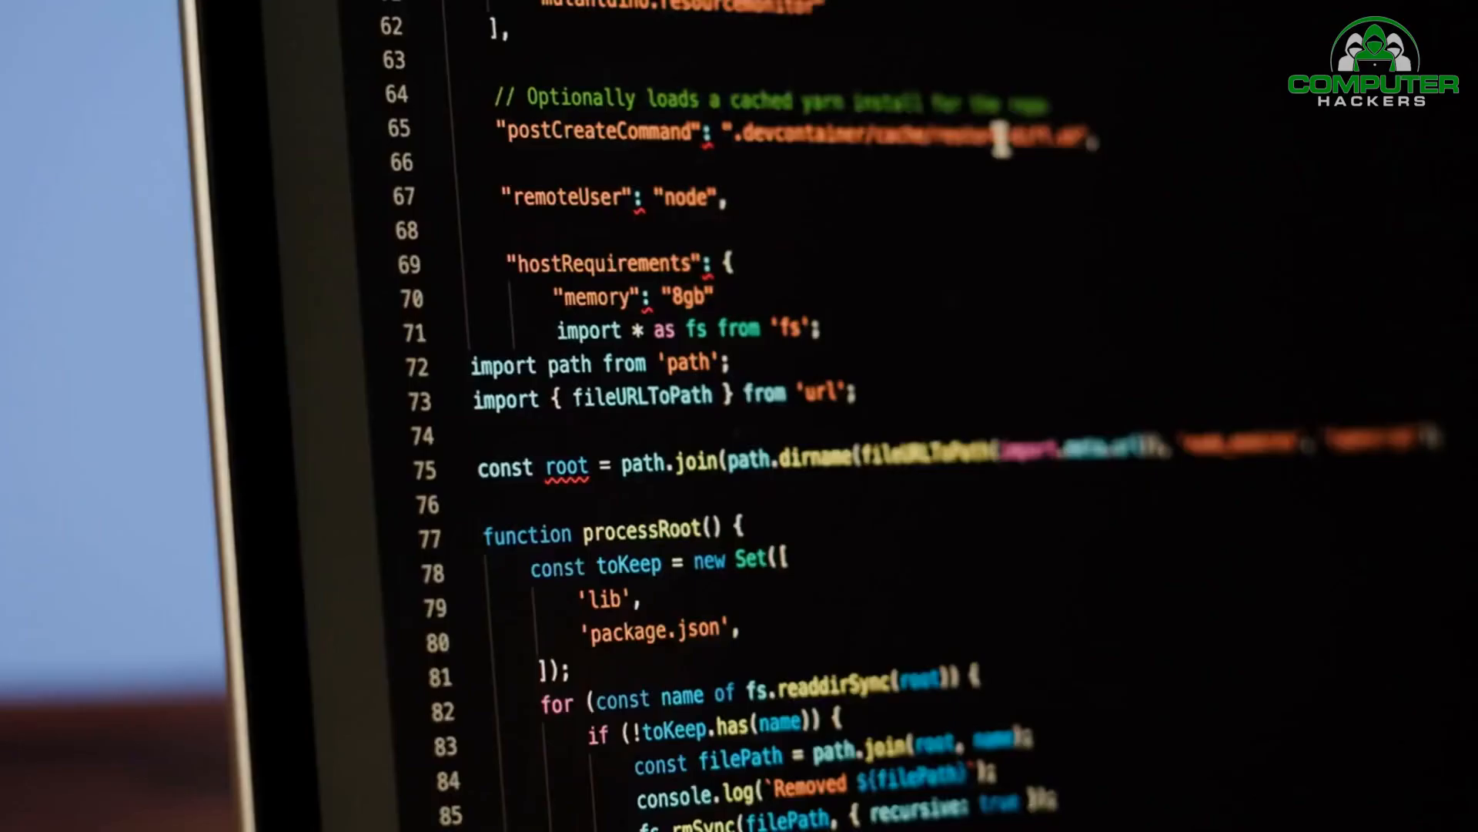
scroll("down", 3)
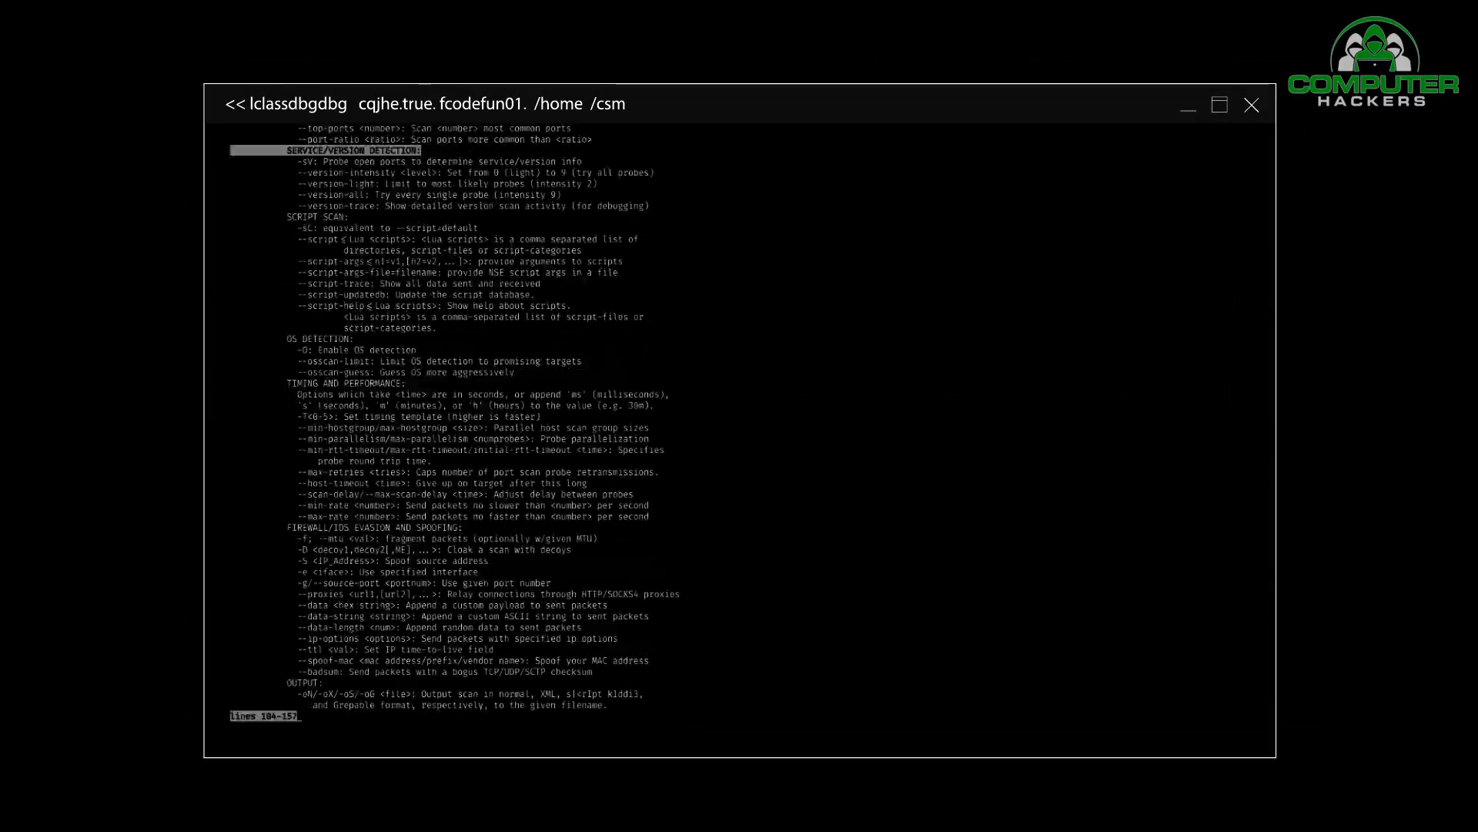
scroll("down", 3)
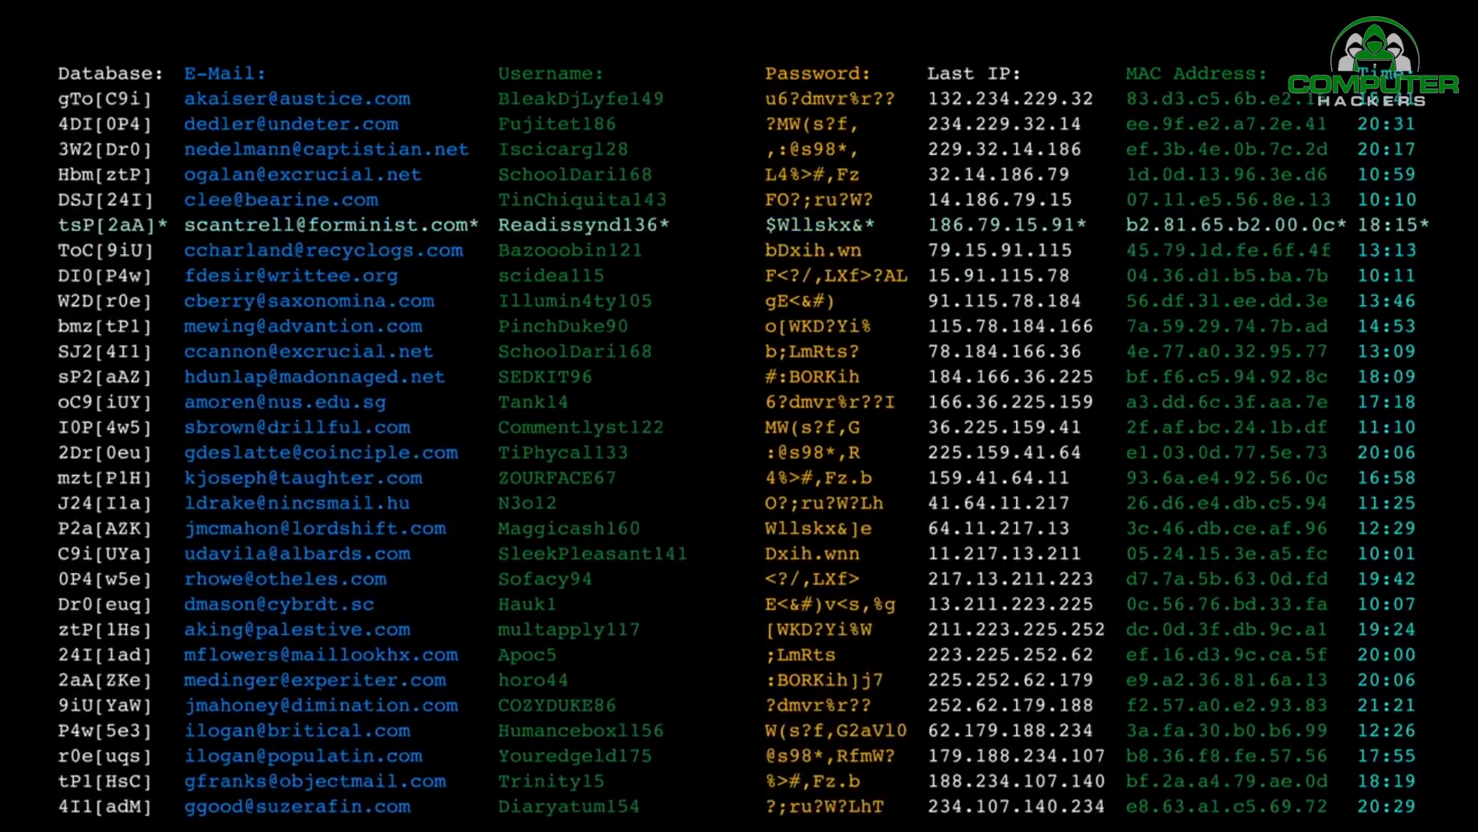
scroll("down", 3)
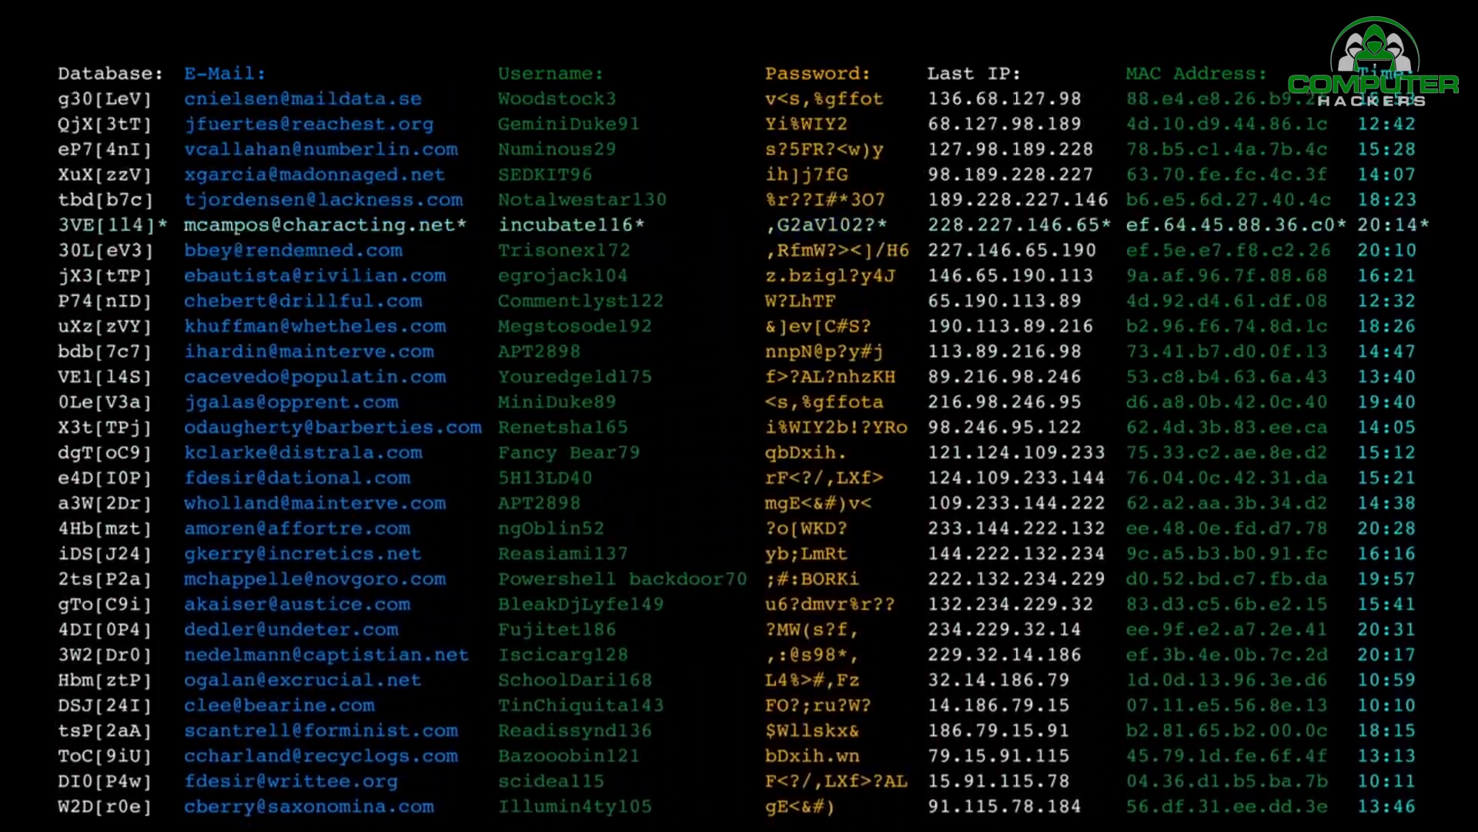